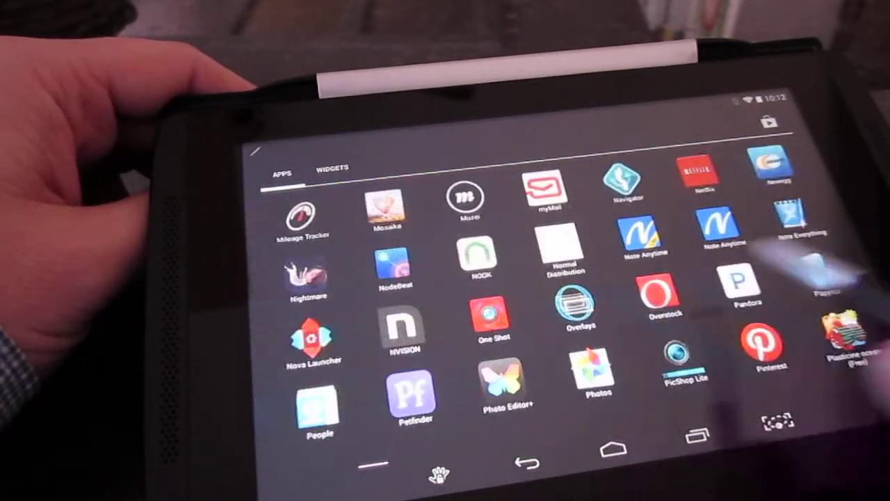
Swipe through the stock app drawer to reach Settings with Wi-Fi and Bluetooth options
{"action": "scroll", "scroll_direction": "left", "scroll_amount": 3}
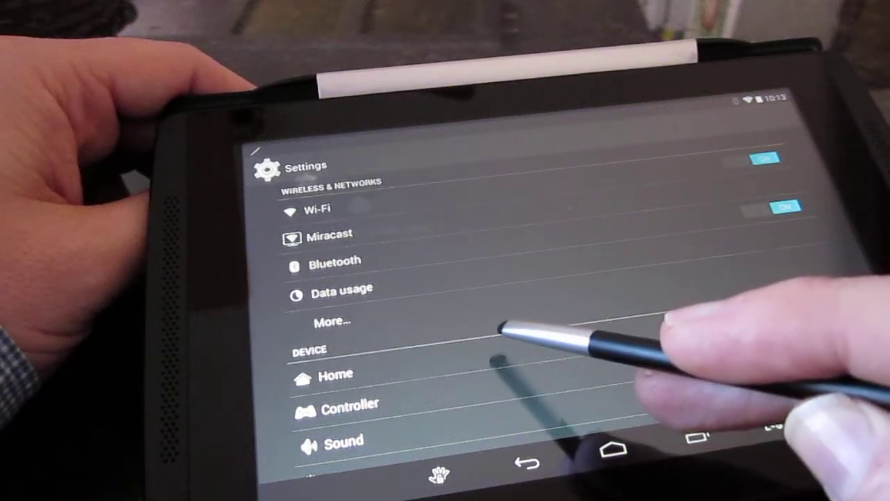
Leave Settings and show Nova's tabbed drawer on the Apps category
{"action": "left_click", "coordinate": [335, 373]}
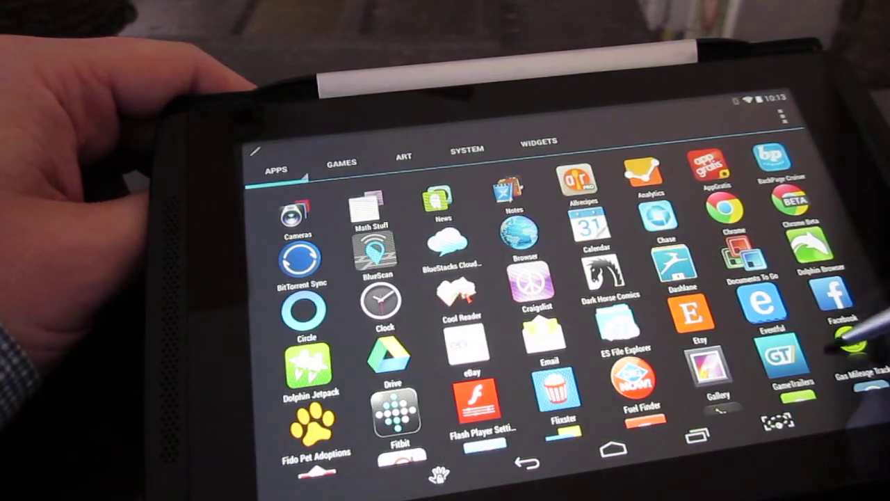
Scroll the Nova drawer and step through the Games, Art and System tabs
{"action": "scroll", "scroll_direction": "down", "scroll_amount": 3}
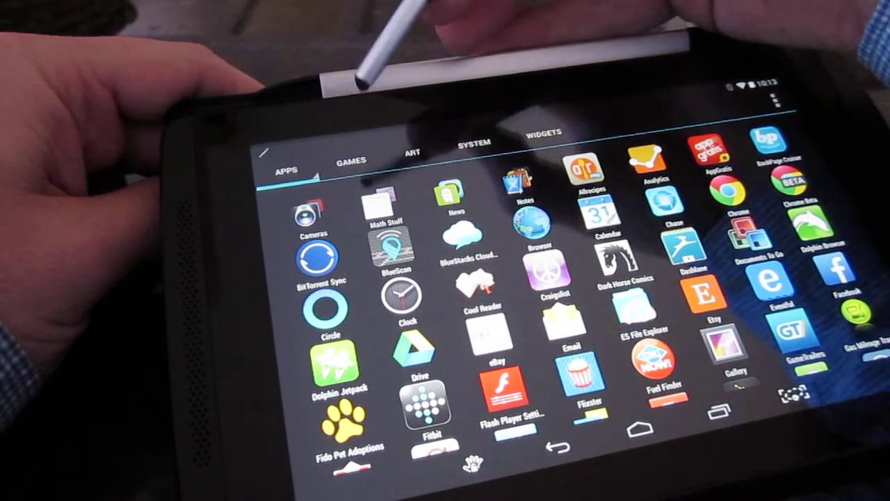
{"action": "left_click", "coordinate": [350, 159]}
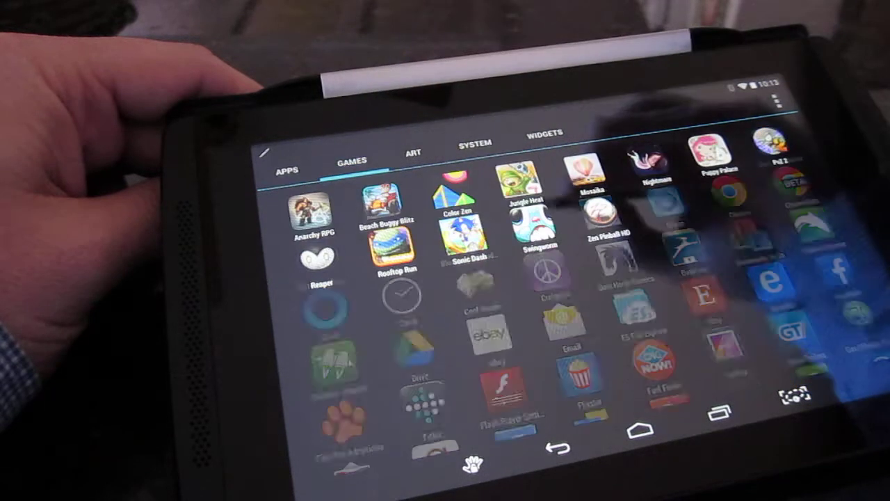
{"action": "left_click", "coordinate": [412, 152]}
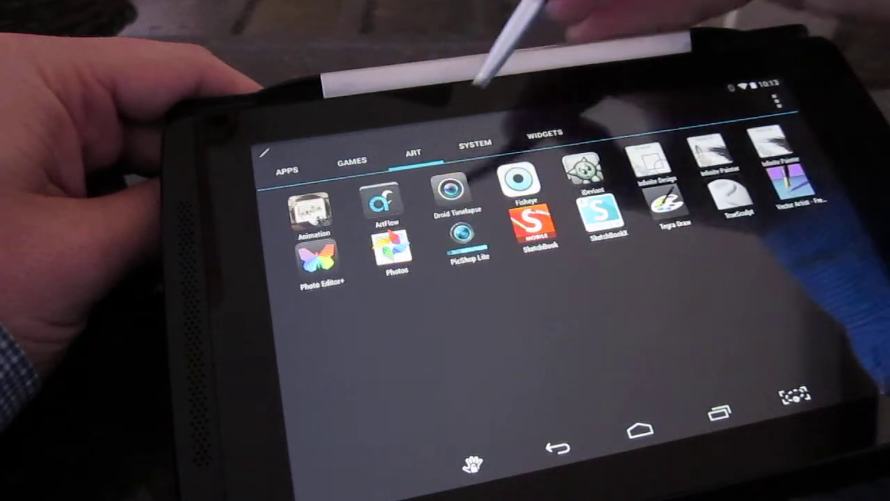
{"action": "left_click", "coordinate": [474, 143]}
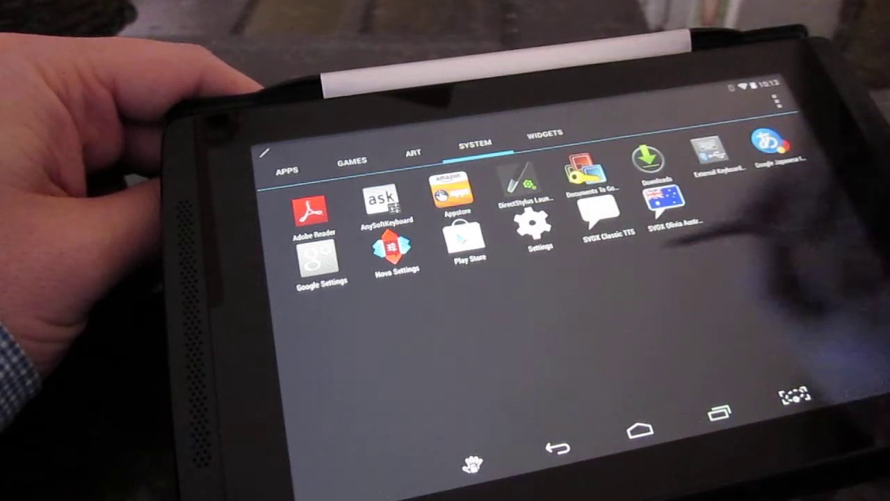
Launch Settings from the System tab and scroll down to Apps, Users and Location
{"action": "left_click", "coordinate": [285, 168]}
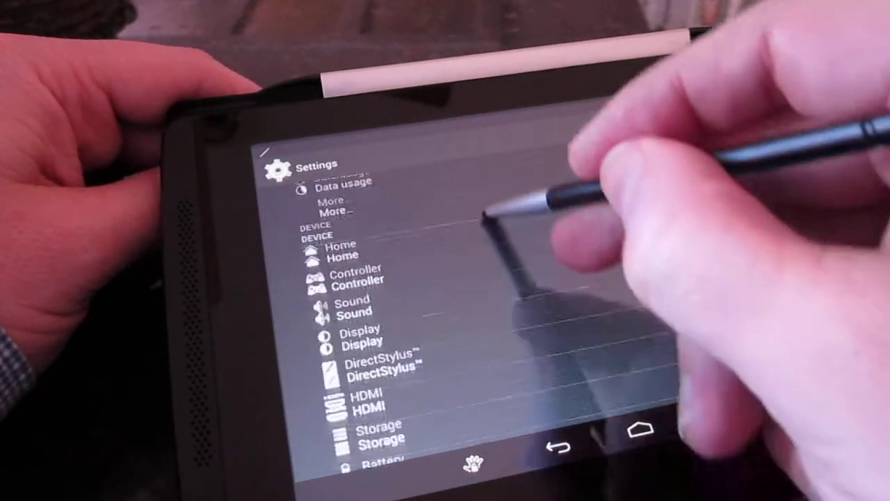
{"action": "scroll", "scroll_direction": "down", "scroll_amount": 3}
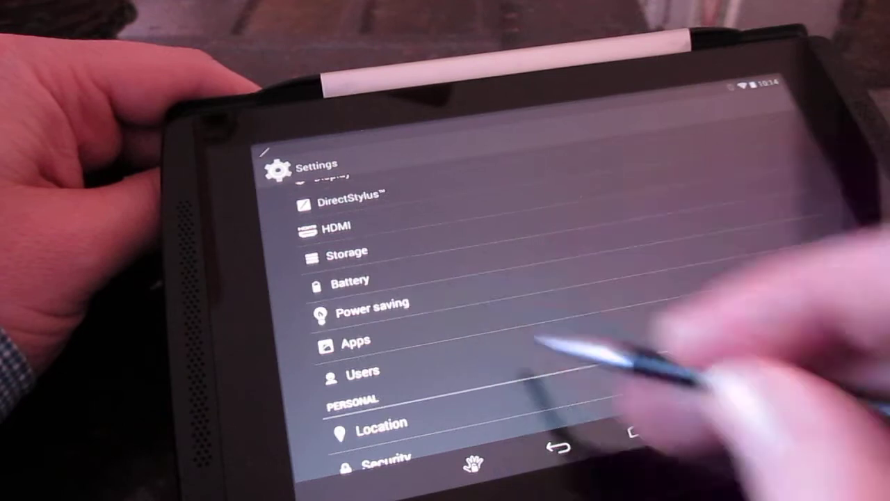